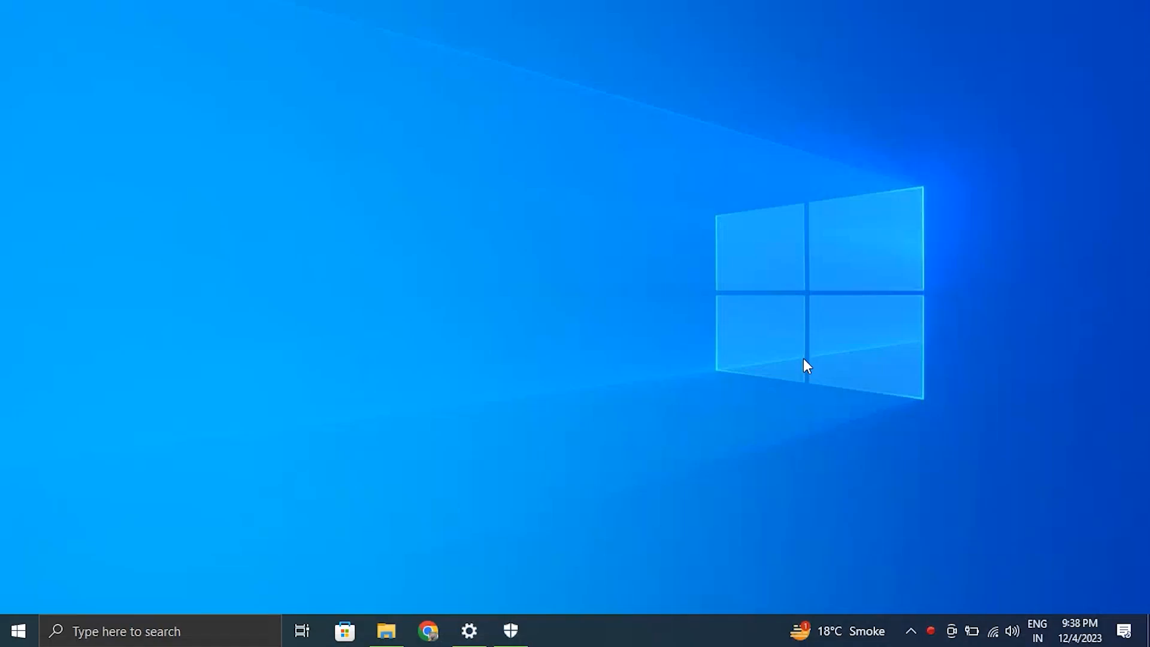
pyautogui.moveTo(805, 359)
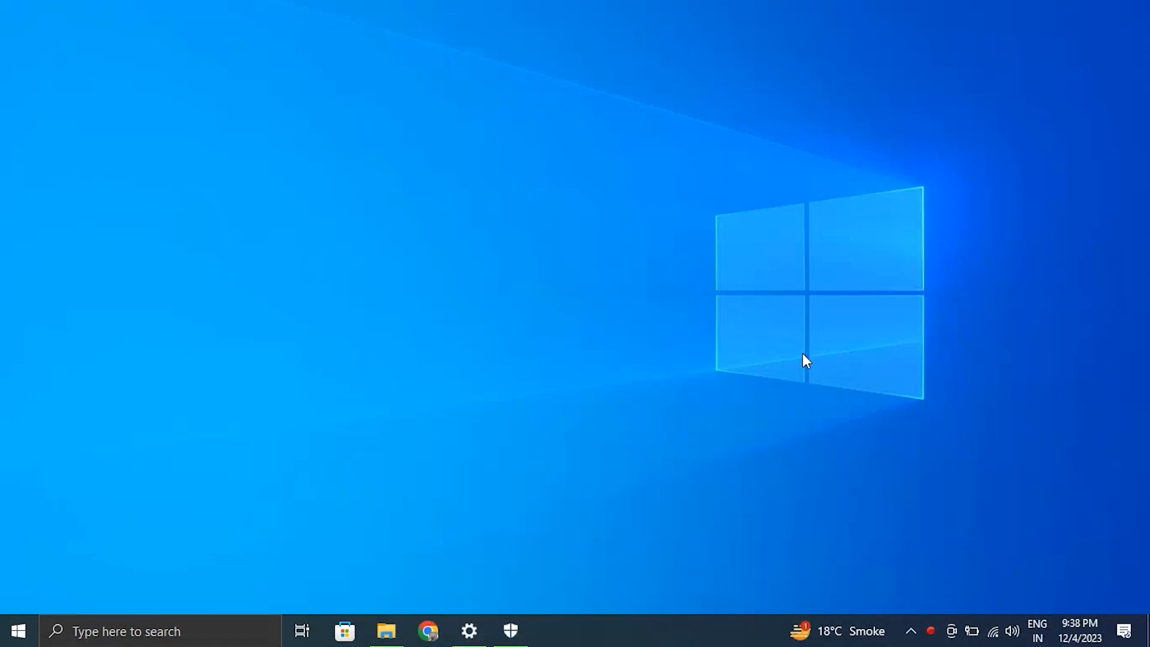
pyautogui.moveTo(805, 357)
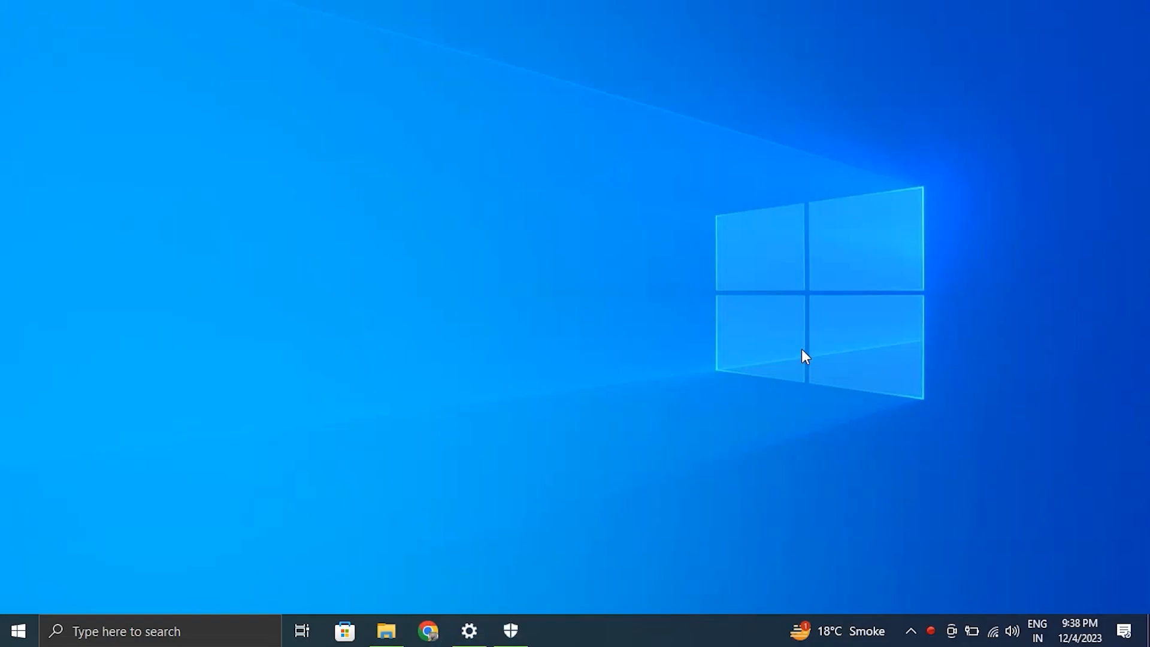
pyautogui.moveTo(803, 345)
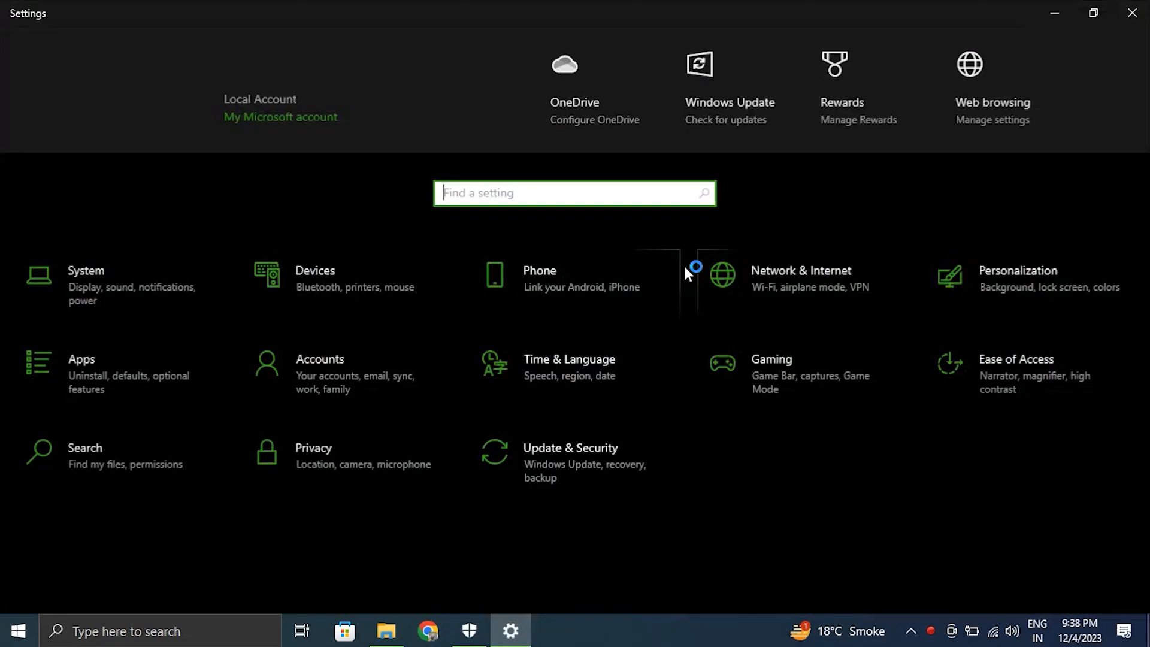
# Step: Find and open the Troubleshoot settings page by searching 'troubleshoot' in Settings
pyautogui.click(86, 280)
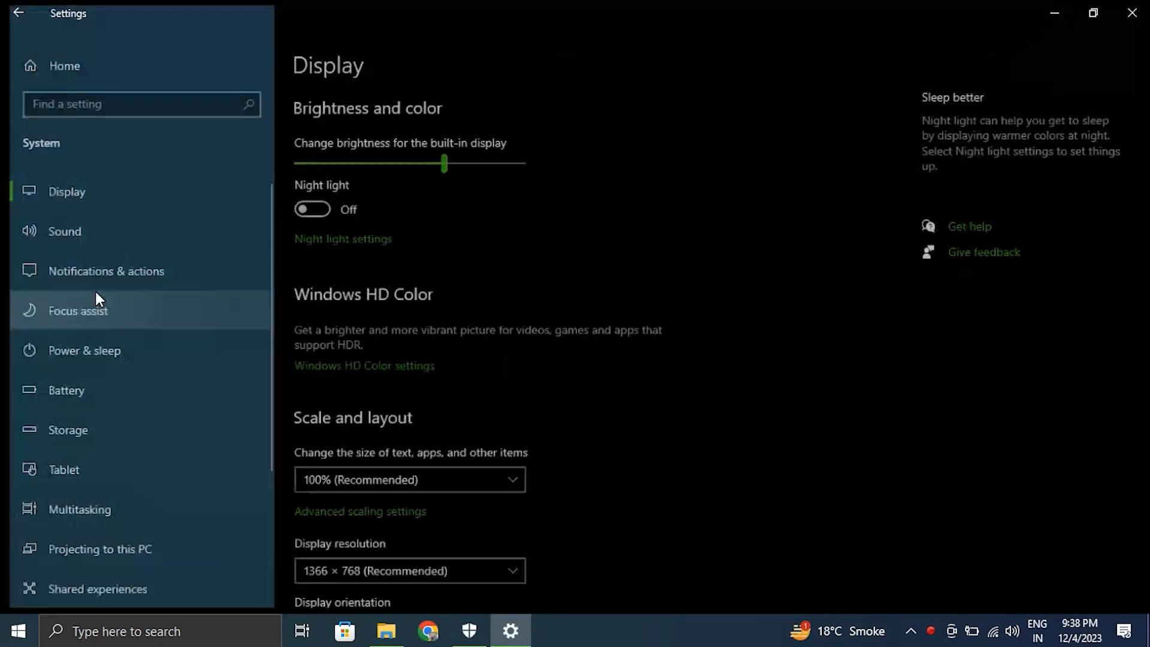
pyautogui.write('R')
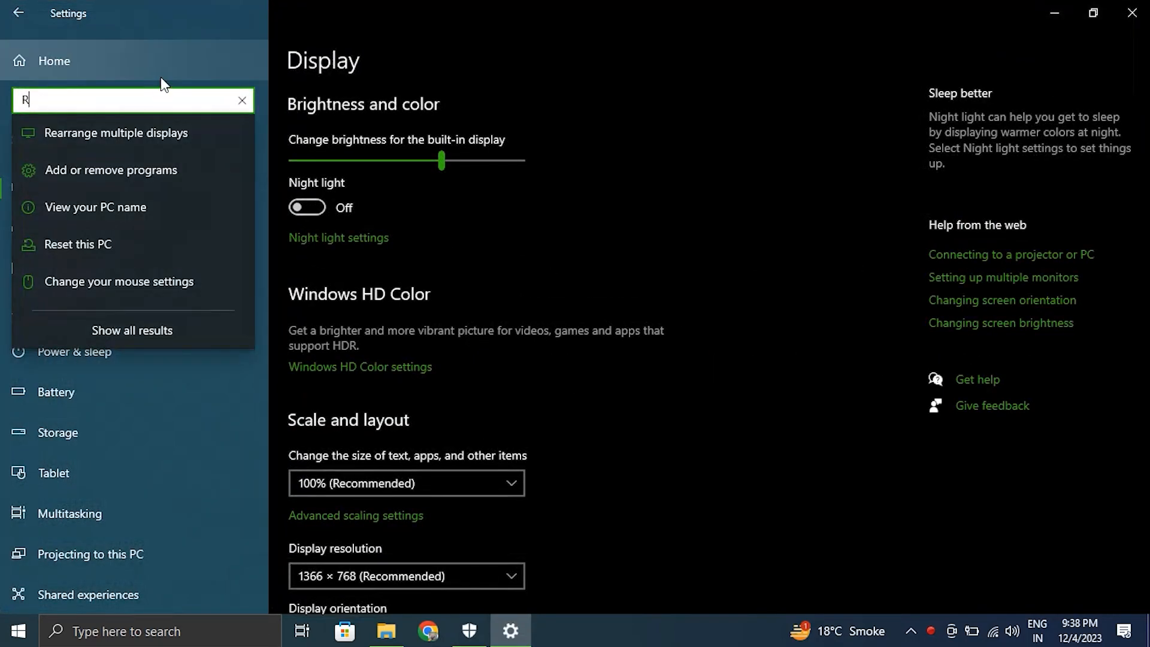
pyautogui.write('ROU')
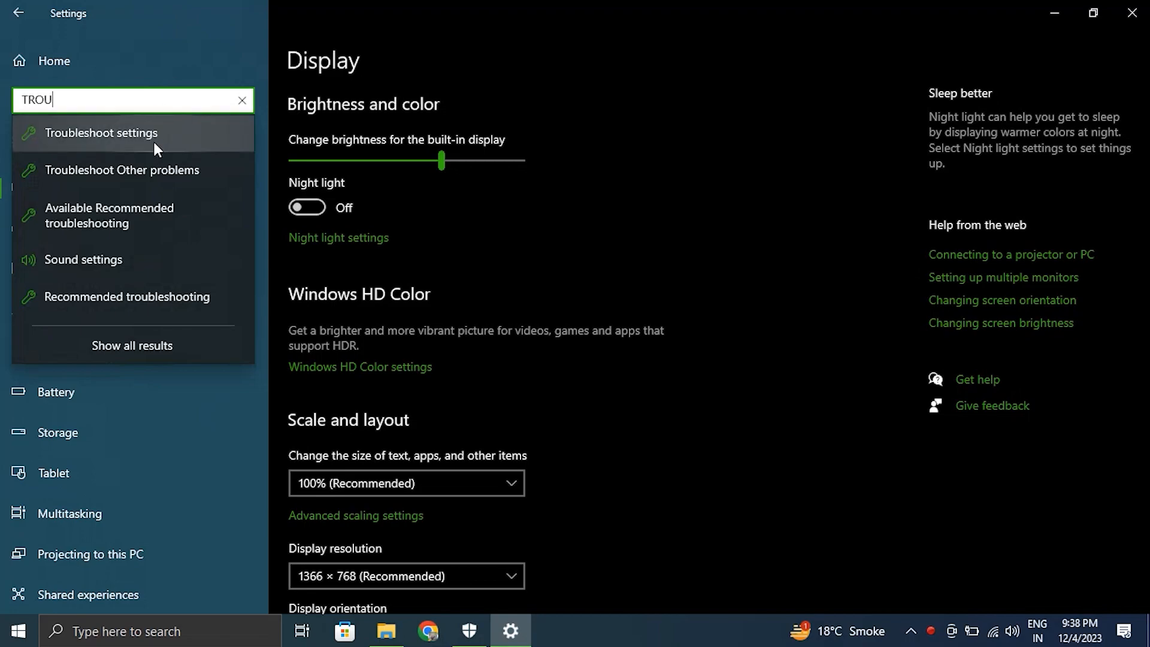
pyautogui.click(102, 133)
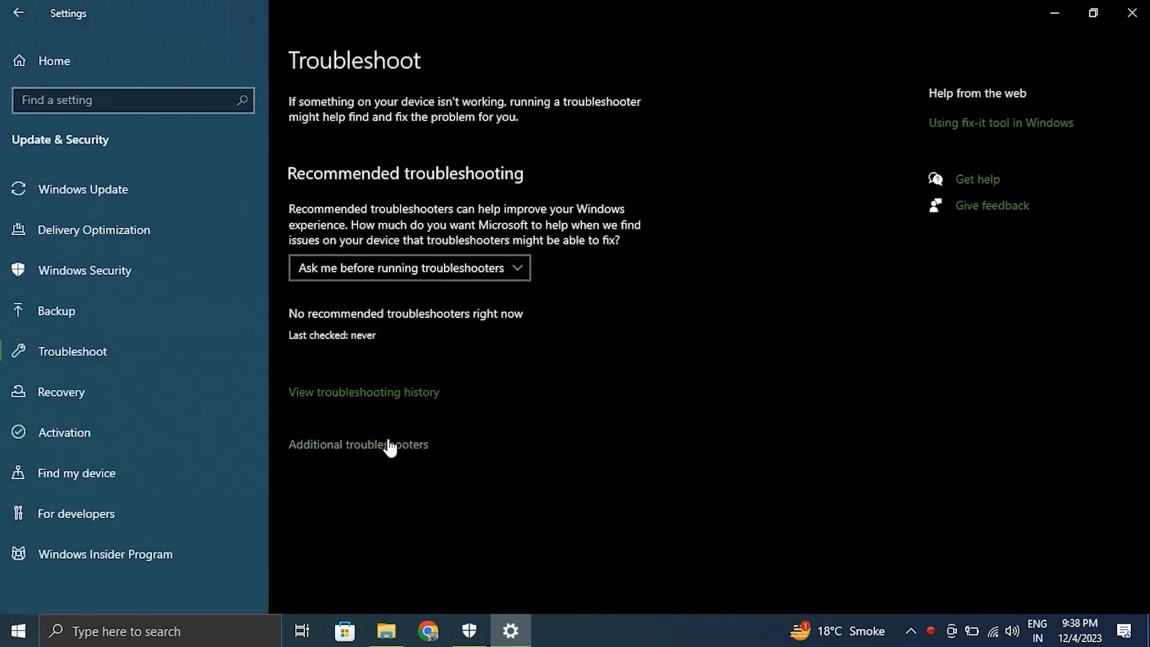
# Step: From Additional troubleshooters, run the Windows Update troubleshooter
pyautogui.click(357, 444)
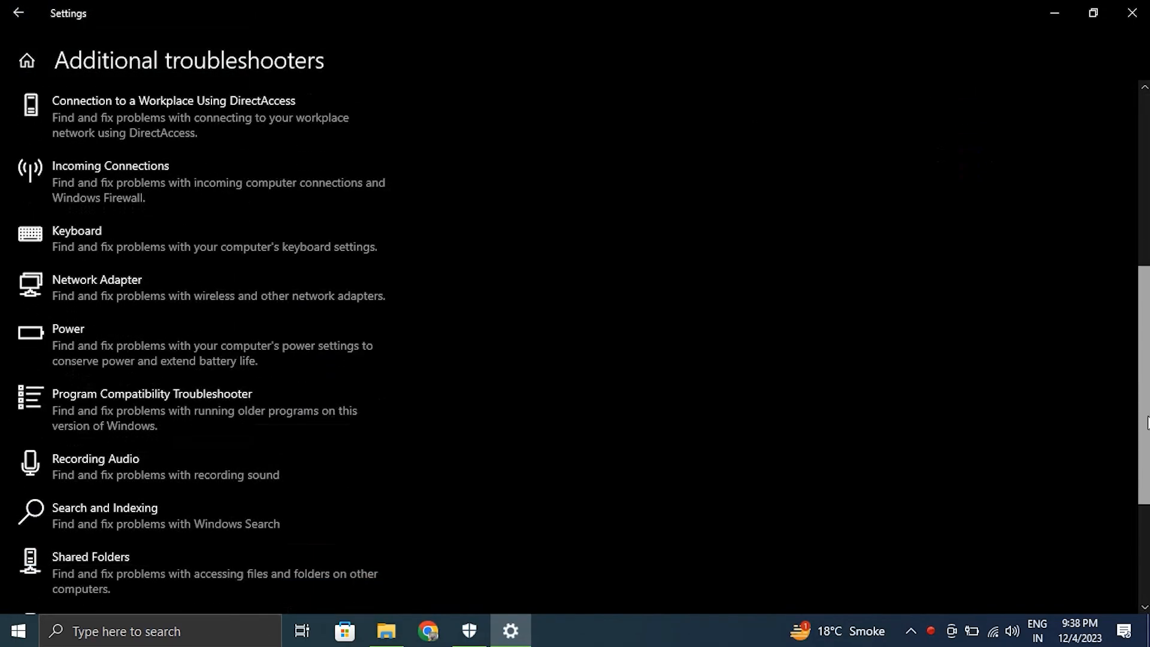
pyautogui.scroll(3)
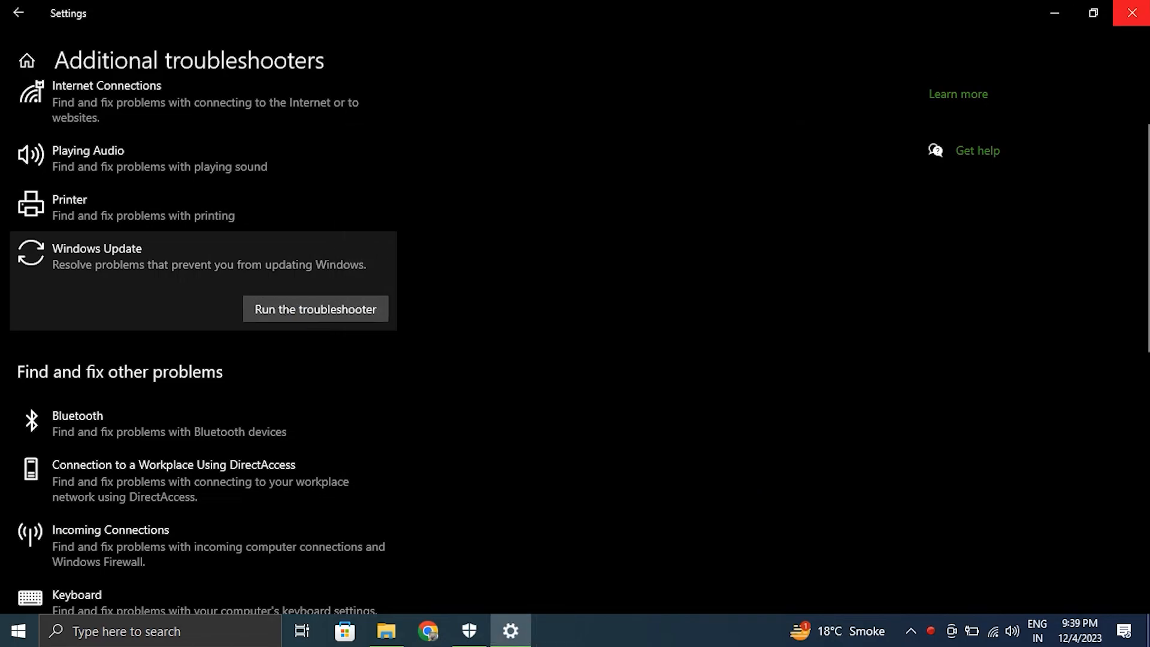
pyautogui.click(1132, 12)
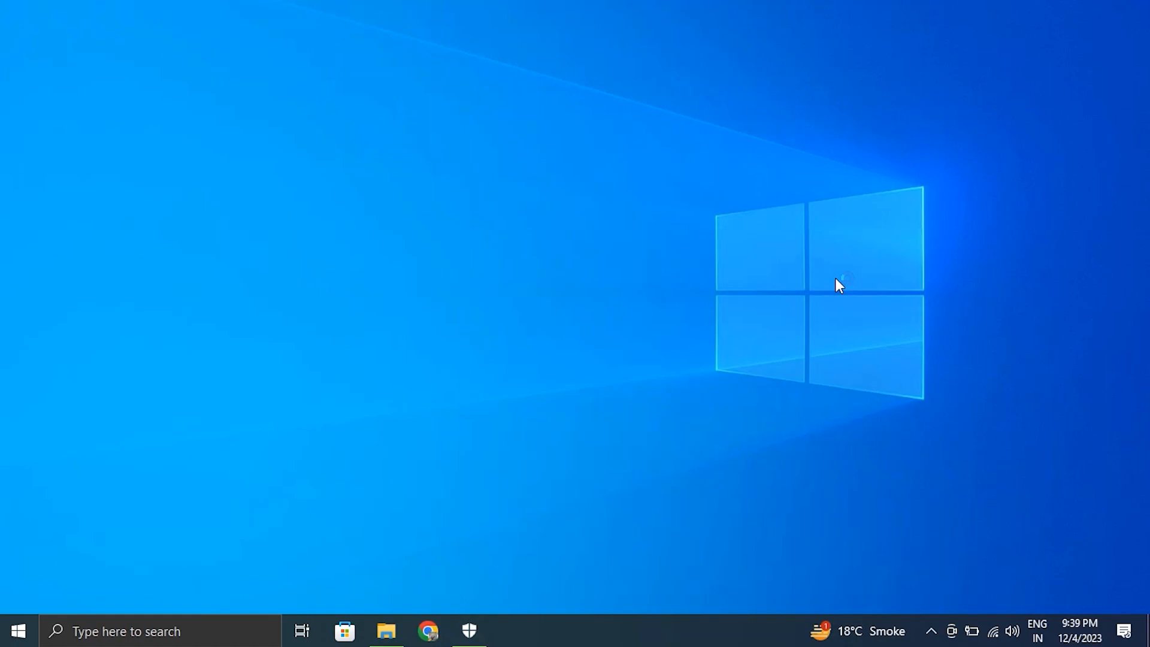
pyautogui.moveTo(657, 359)
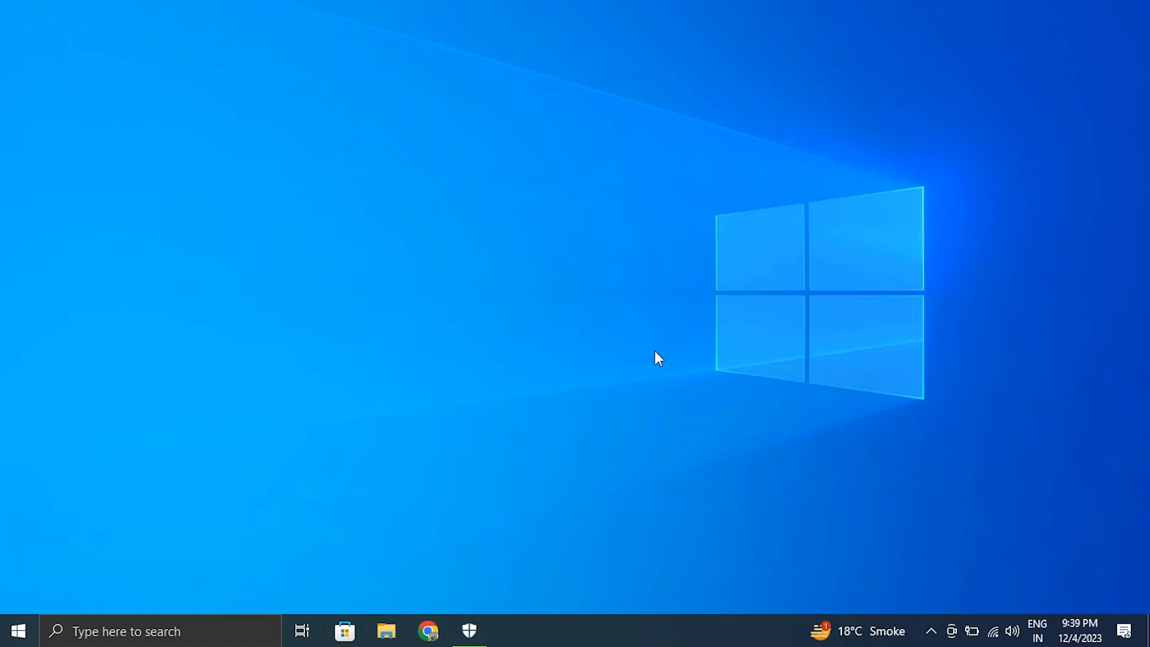
pyautogui.moveTo(387, 631)
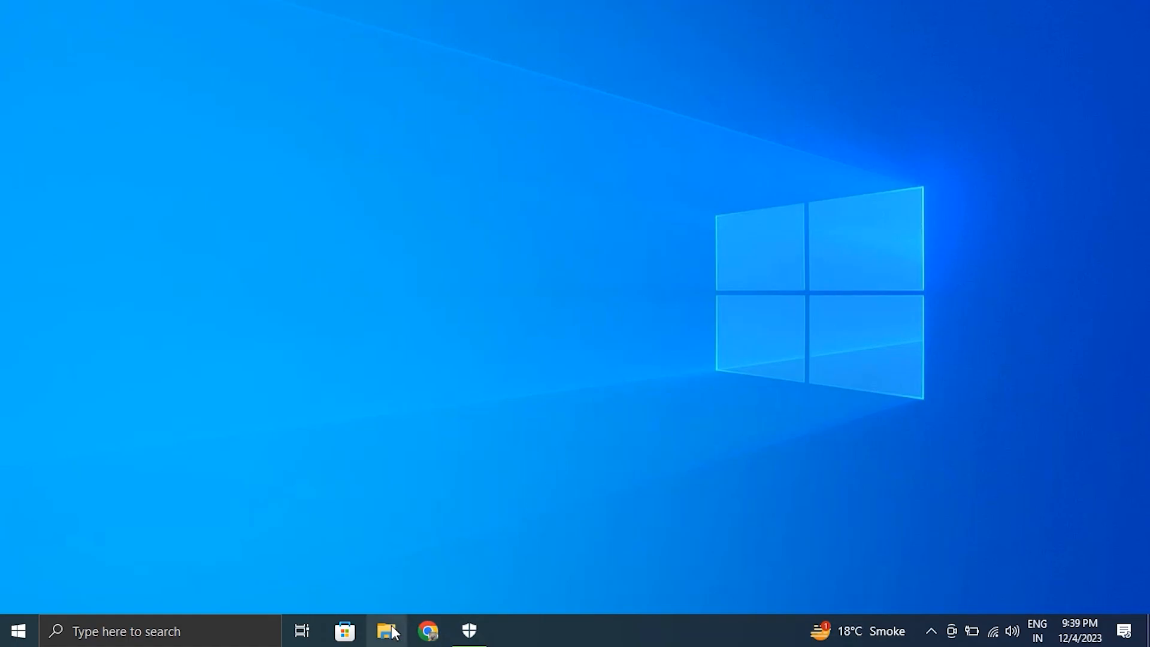
# Step: In Folder Options, change 'Open File Explorer to' from Quick access to This PC
pyautogui.click(387, 631)
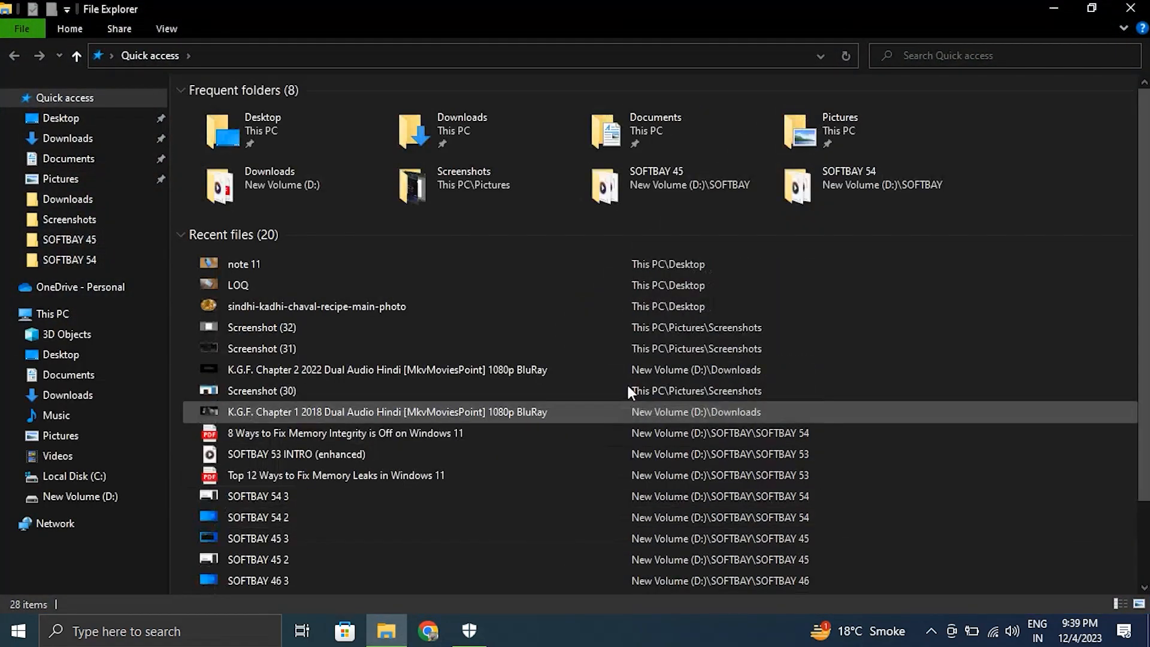
pyautogui.click(167, 29)
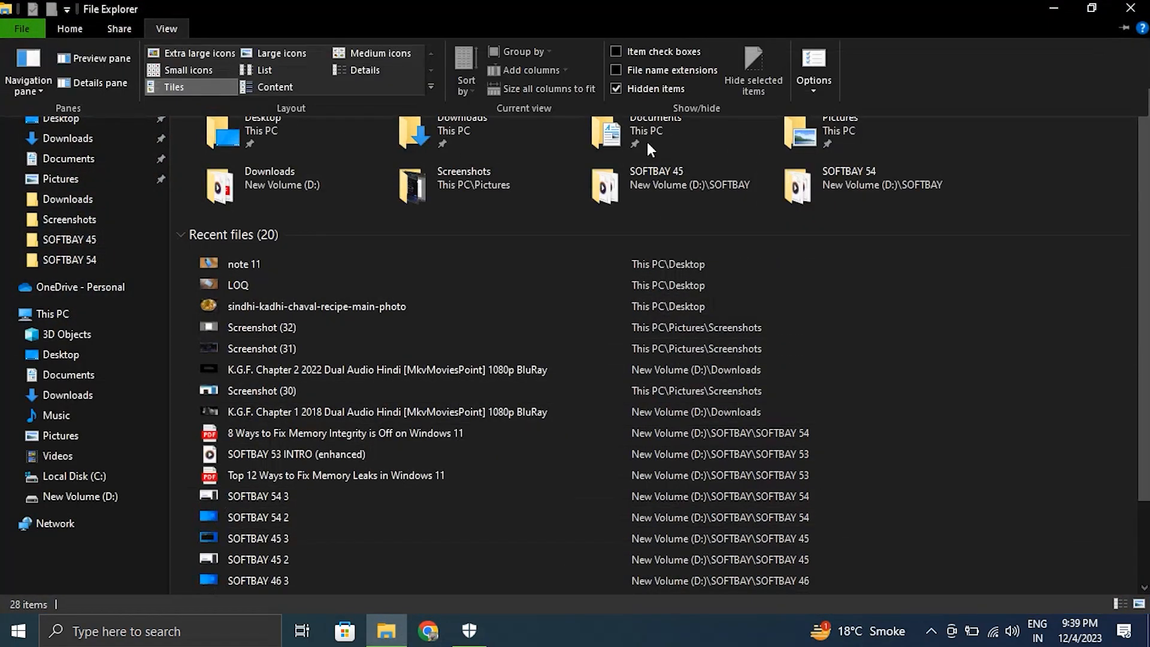
pyautogui.click(812, 69)
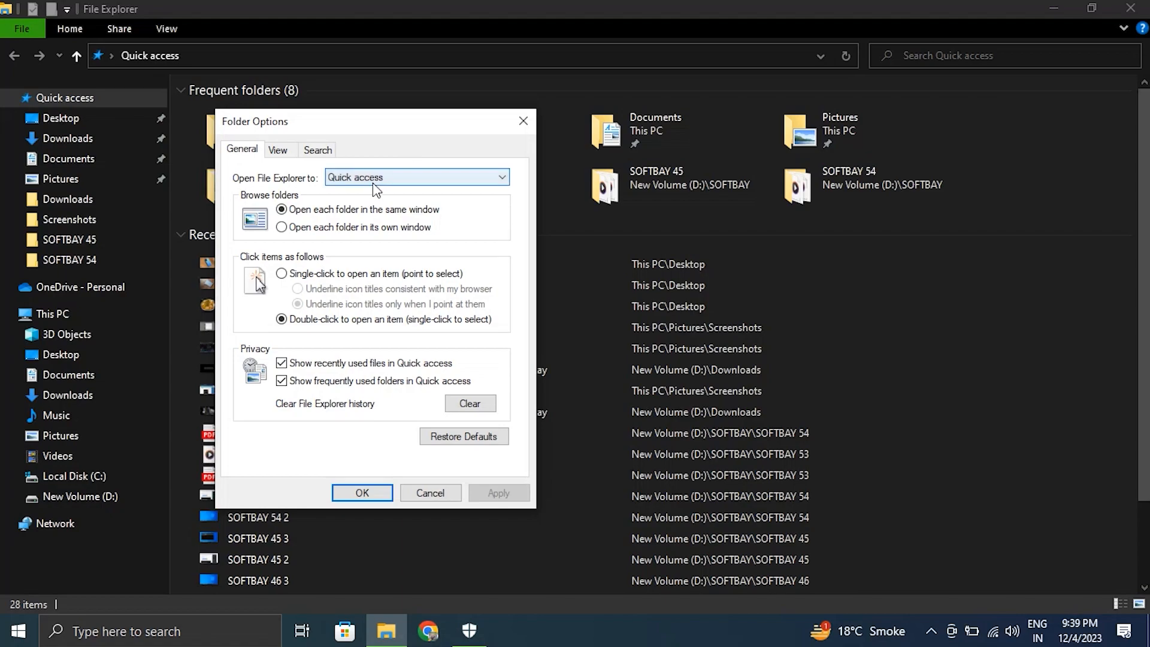
pyautogui.click(501, 177)
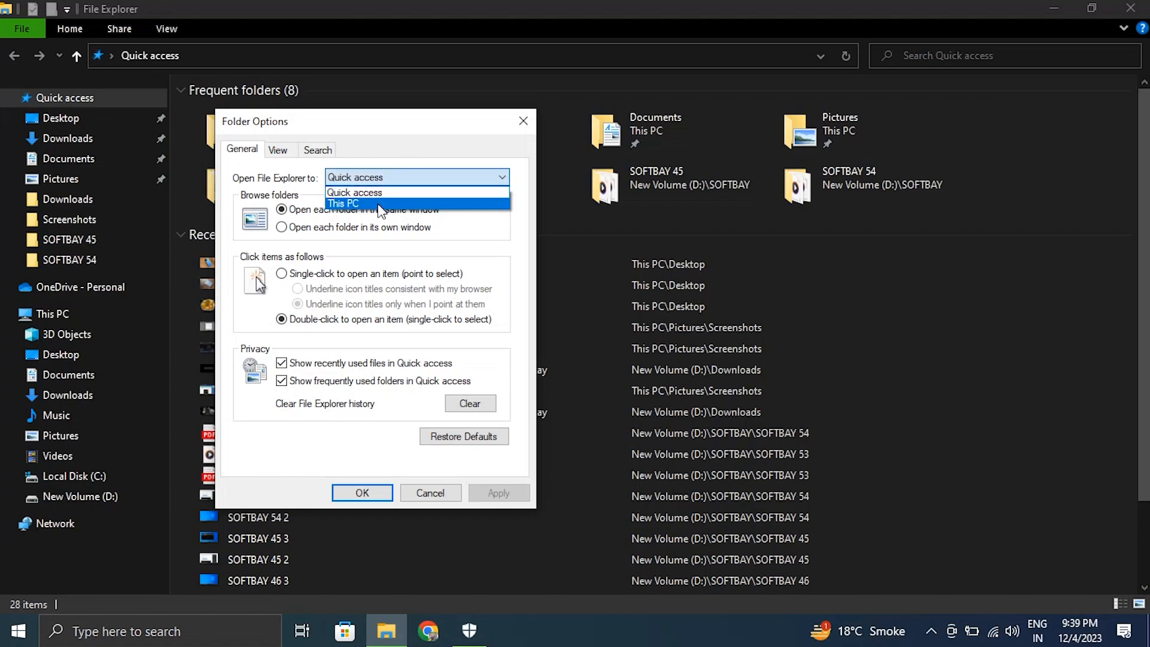
pyautogui.click(343, 203)
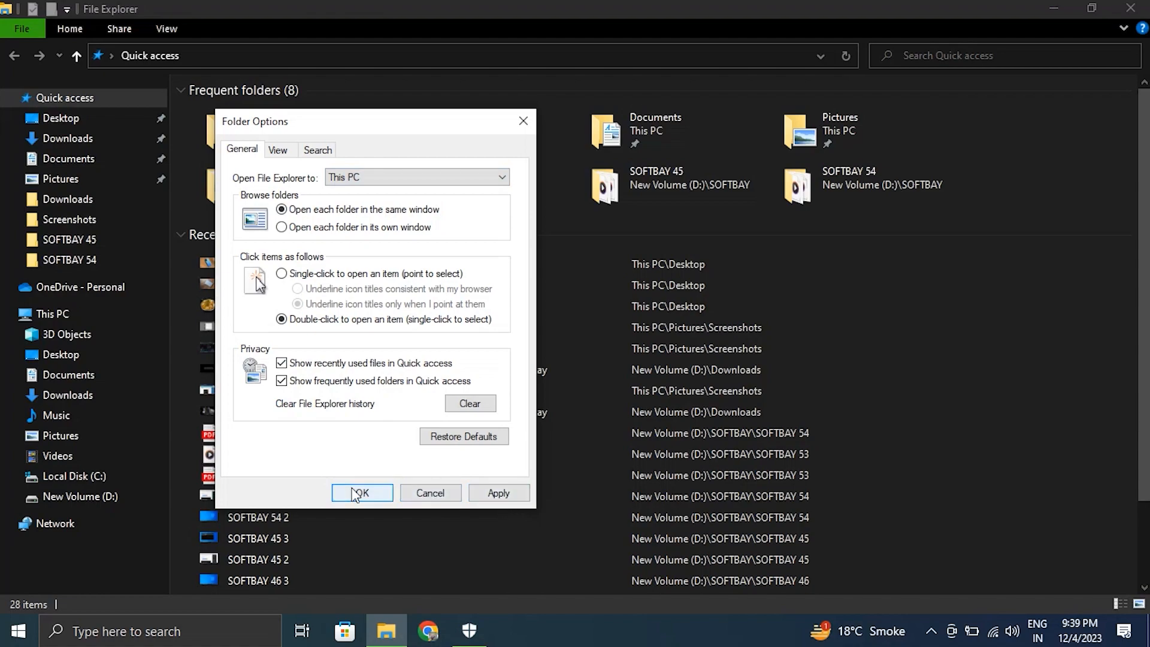
pyautogui.moveTo(523, 120)
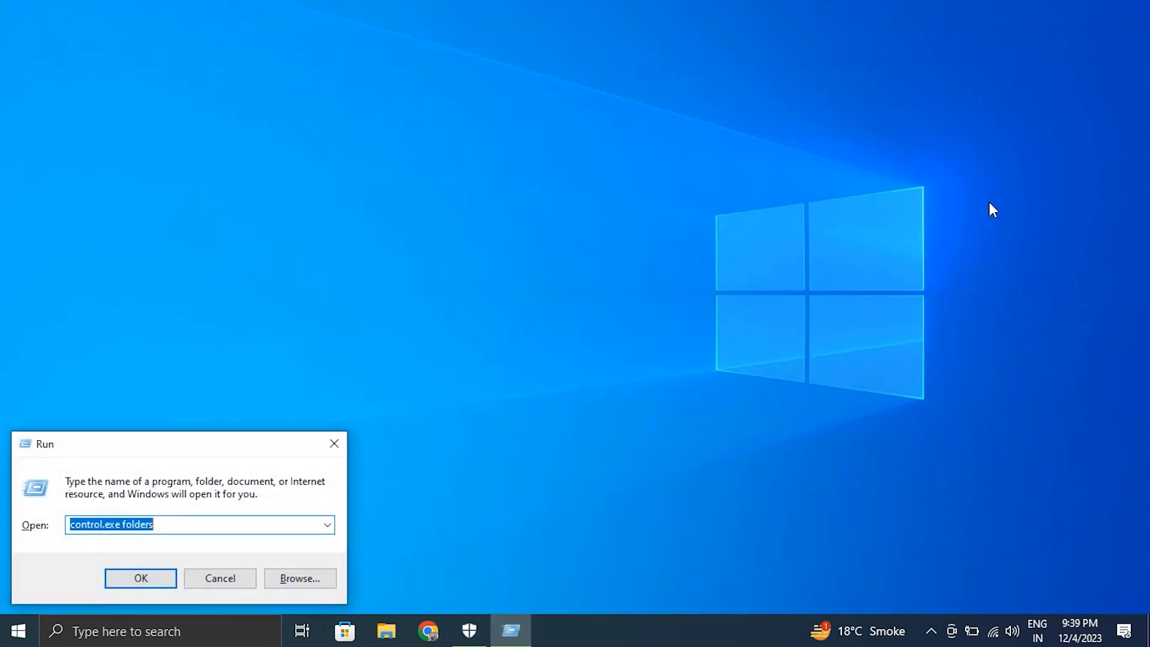
pyautogui.moveTo(300, 406)
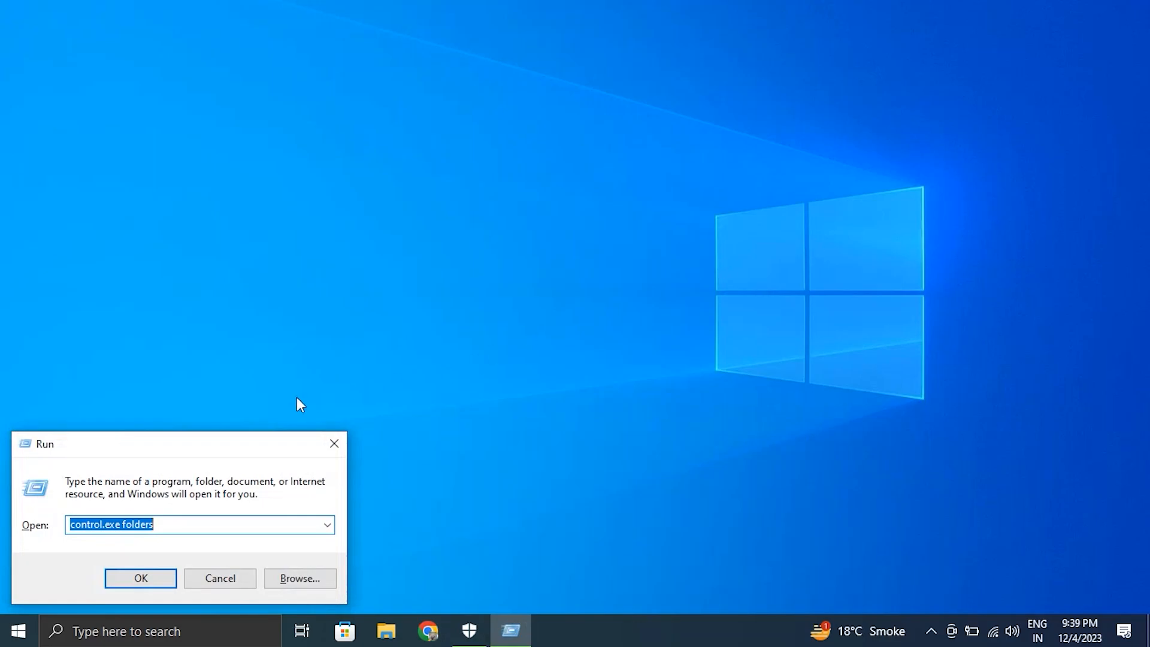
pyautogui.moveTo(62, 527)
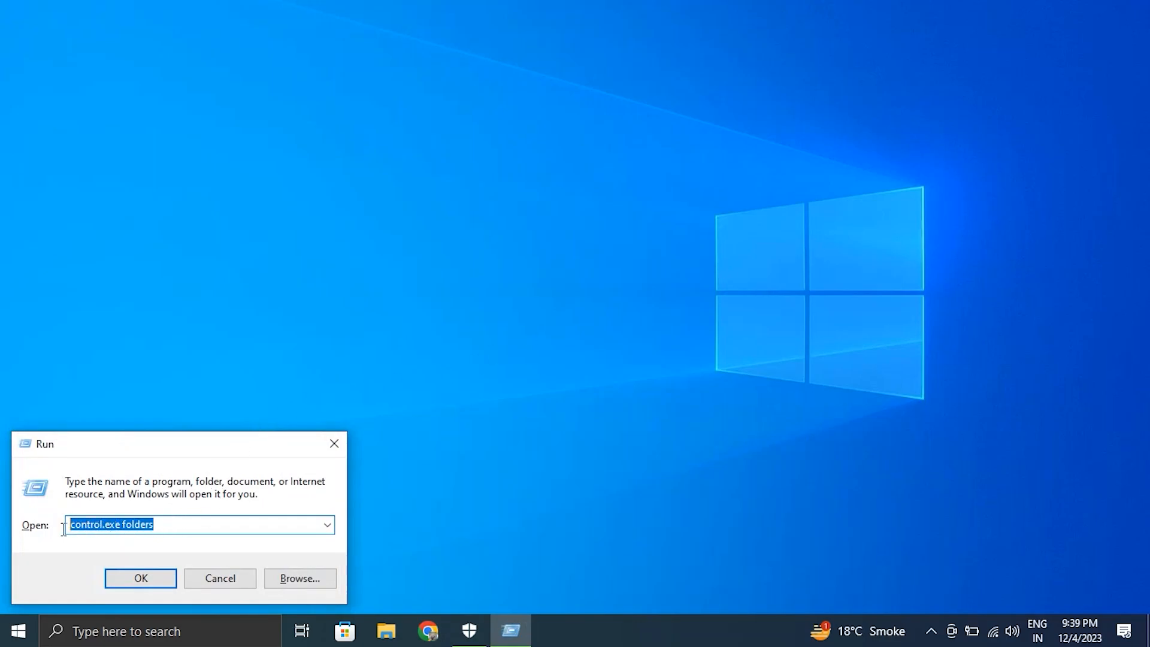
# Step: Run 'control.exe folders' and reach the View advanced settings list
pyautogui.click(140, 578)
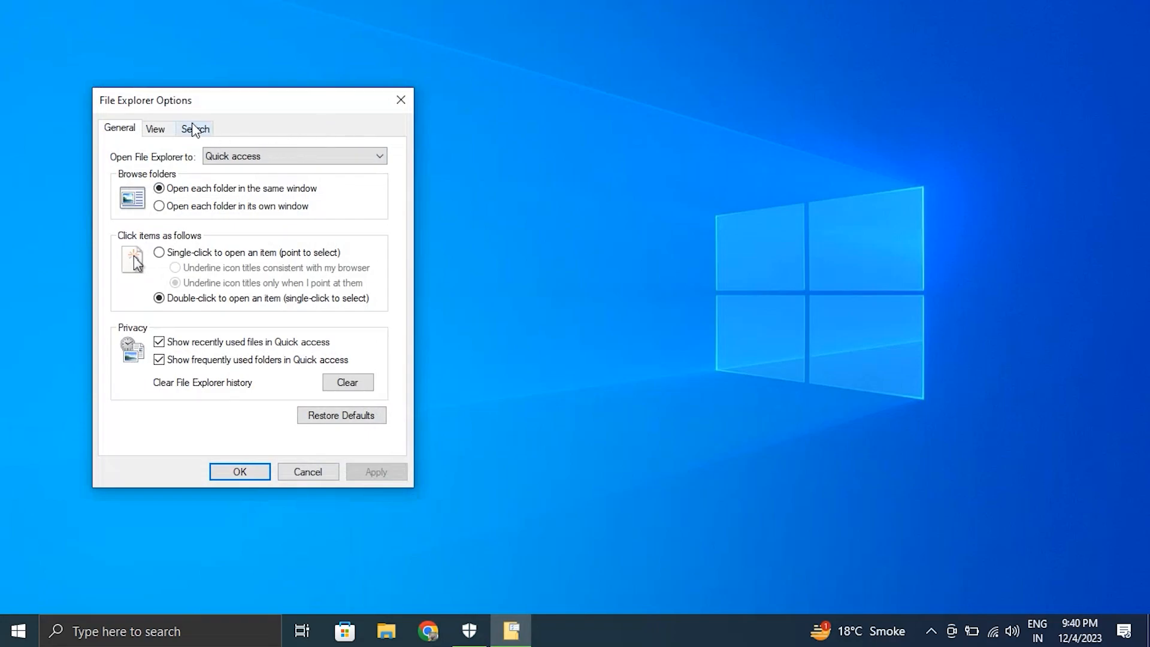
pyautogui.click(154, 128)
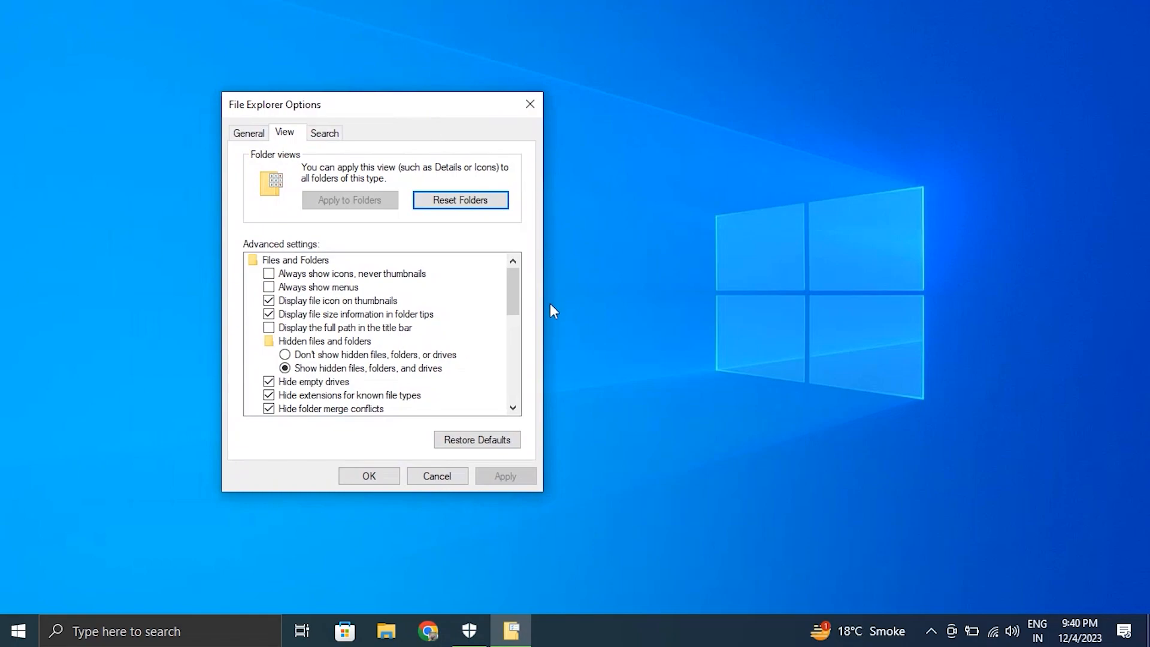
pyautogui.scroll(-3)
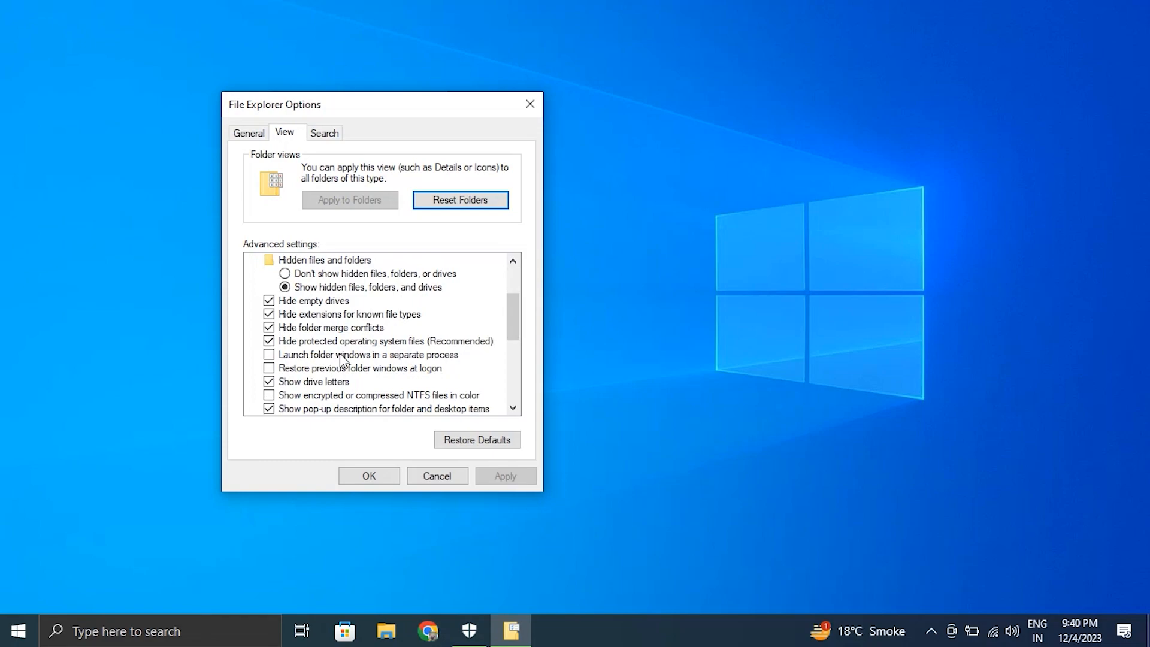
# Step: Enable 'Launch folder windows in a separate process', apply it and close the dialog
pyautogui.click(268, 355)
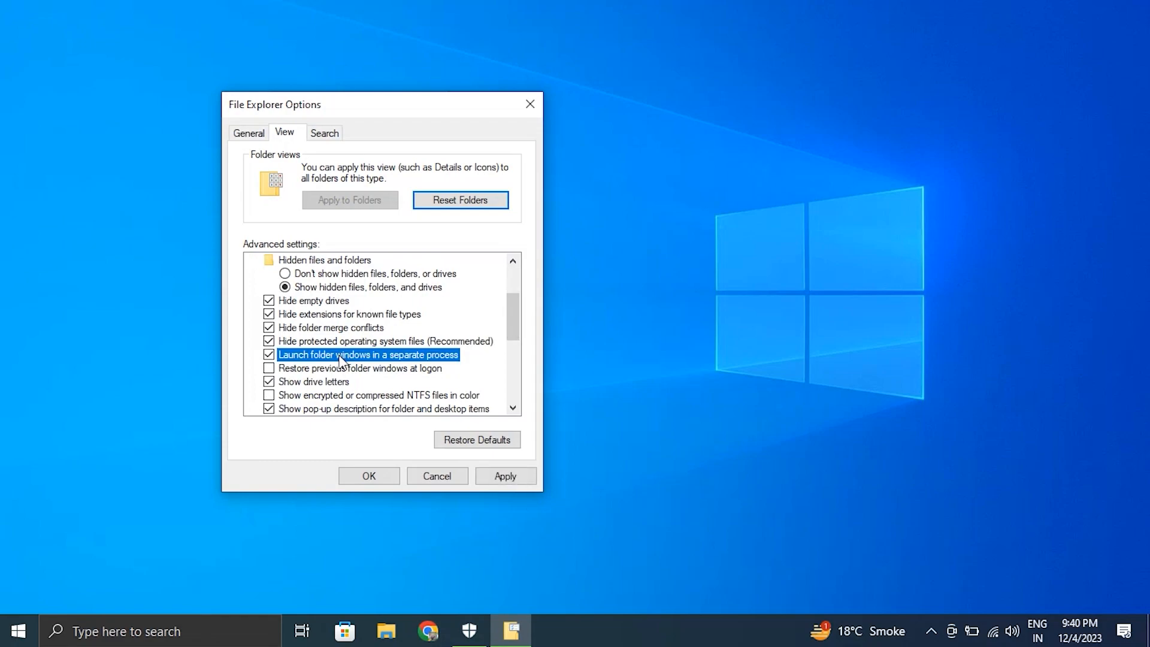
pyautogui.click(504, 475)
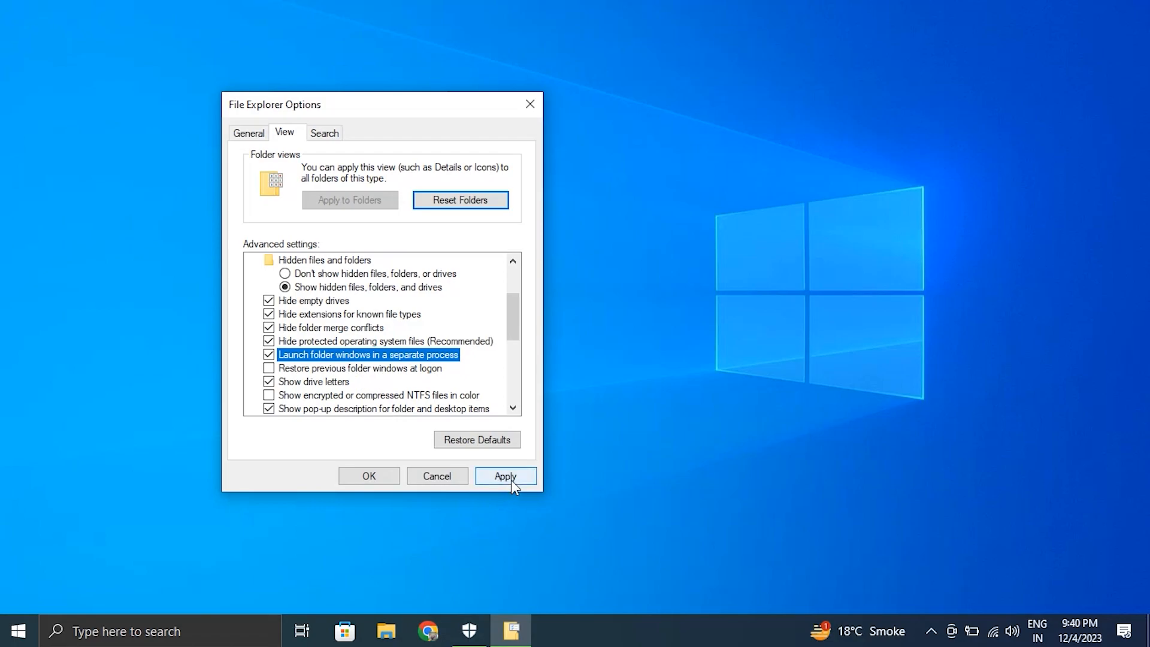
pyautogui.moveTo(369, 476)
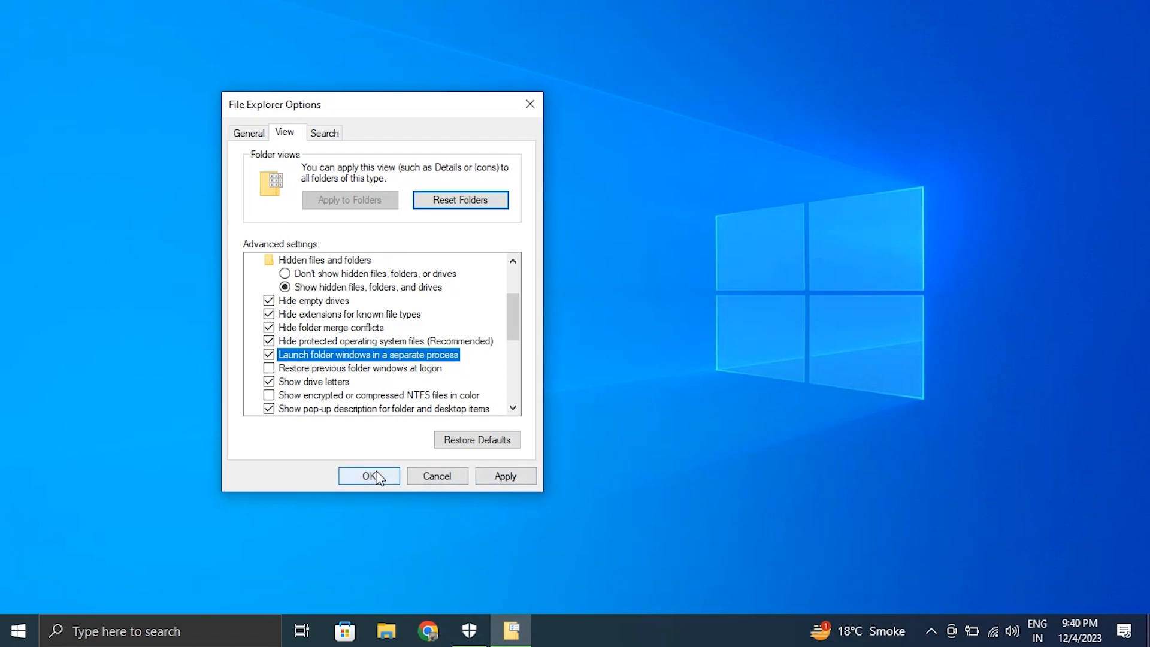
pyautogui.moveTo(530, 104)
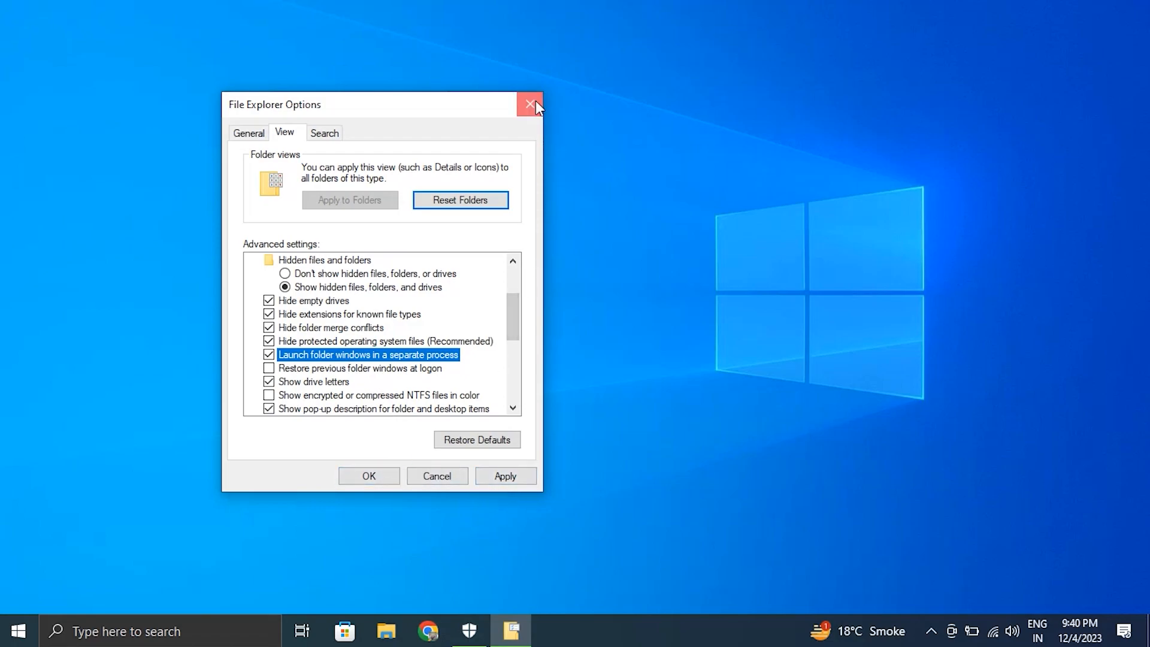
pyautogui.click(530, 104)
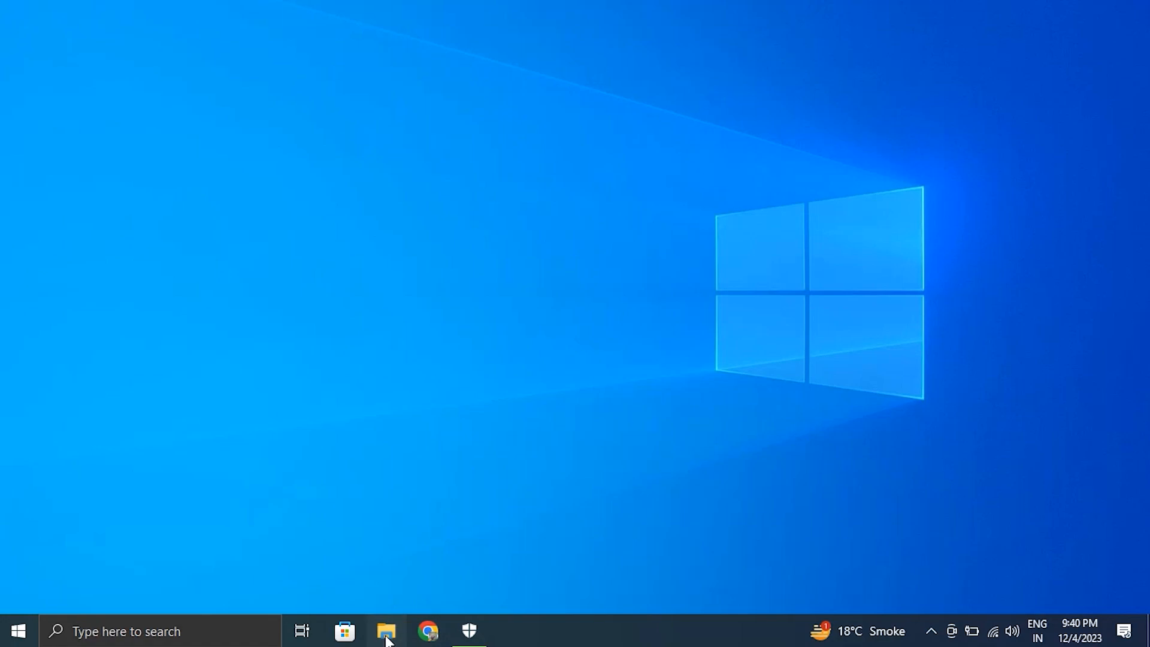
# Step: Set 'Open File Explorer to' to This PC again in Folder Options and close the dialog
pyautogui.click(387, 631)
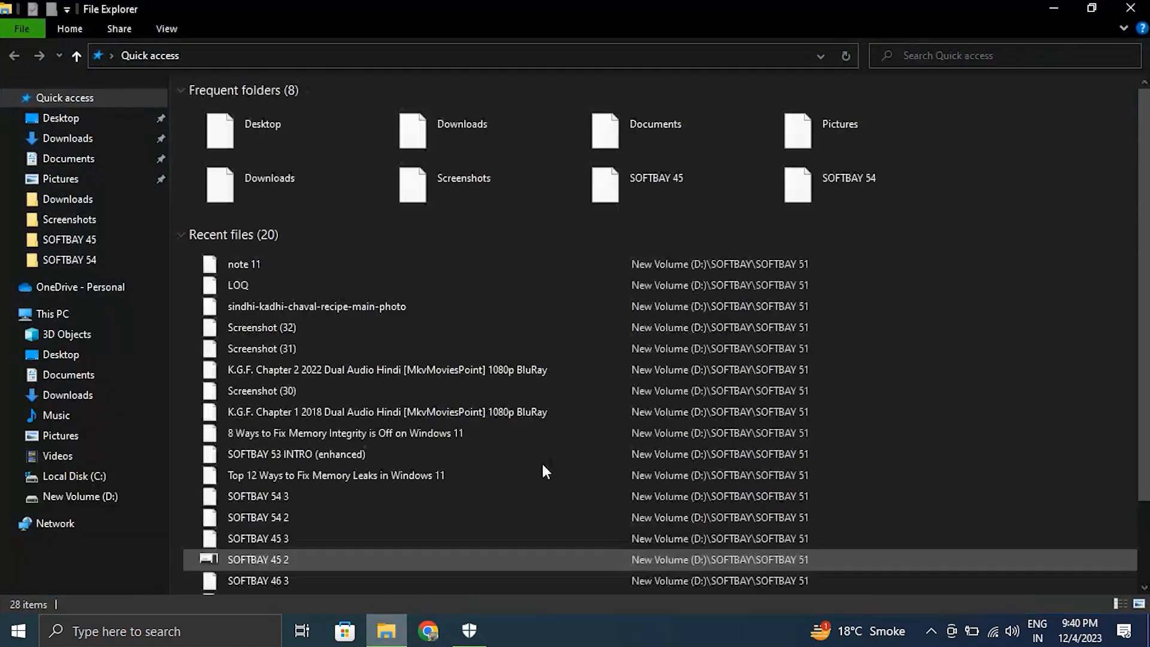
pyautogui.click(166, 29)
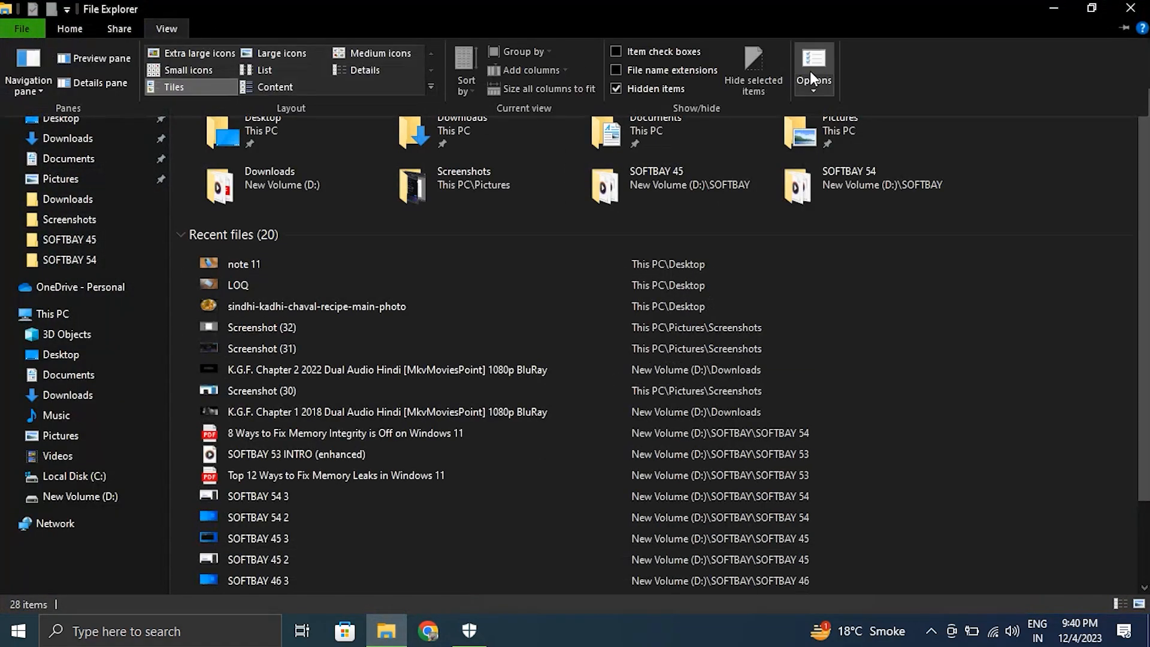
pyautogui.click(812, 66)
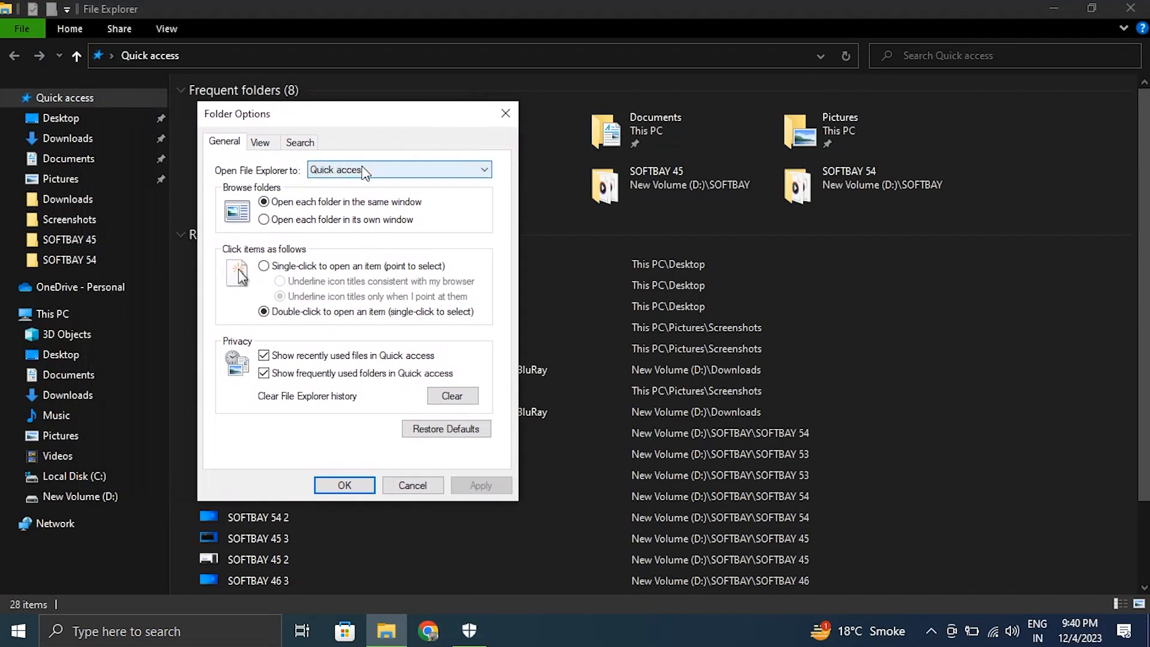
pyautogui.click(479, 169)
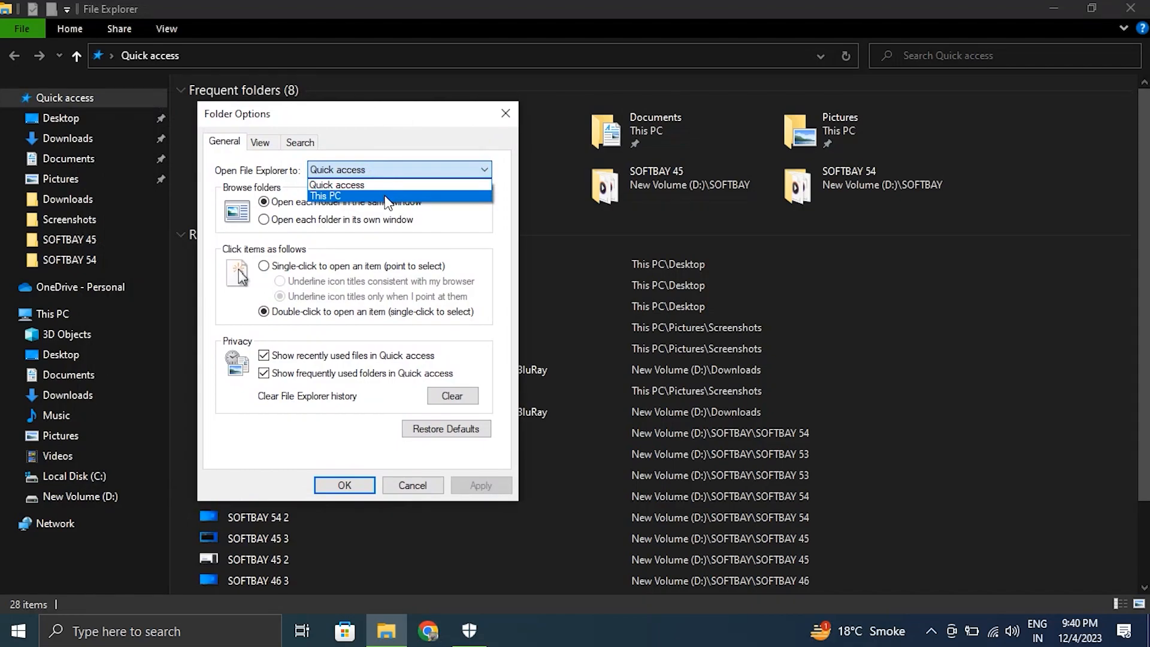
pyautogui.moveTo(355, 200)
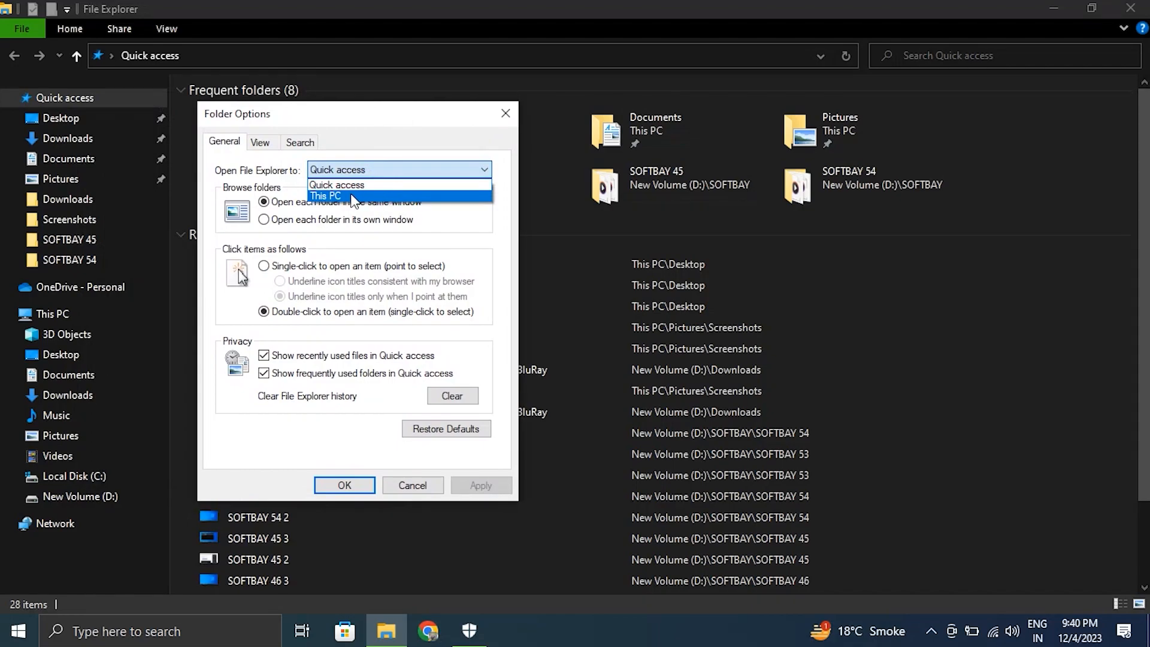
pyautogui.click(324, 195)
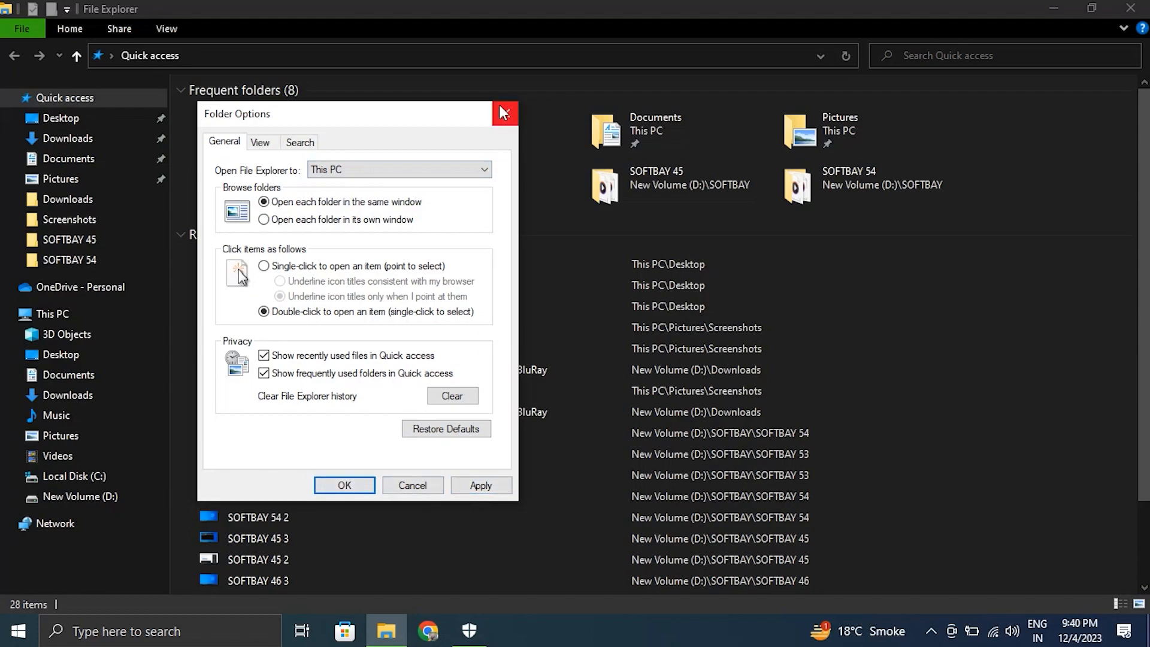
pyautogui.click(503, 113)
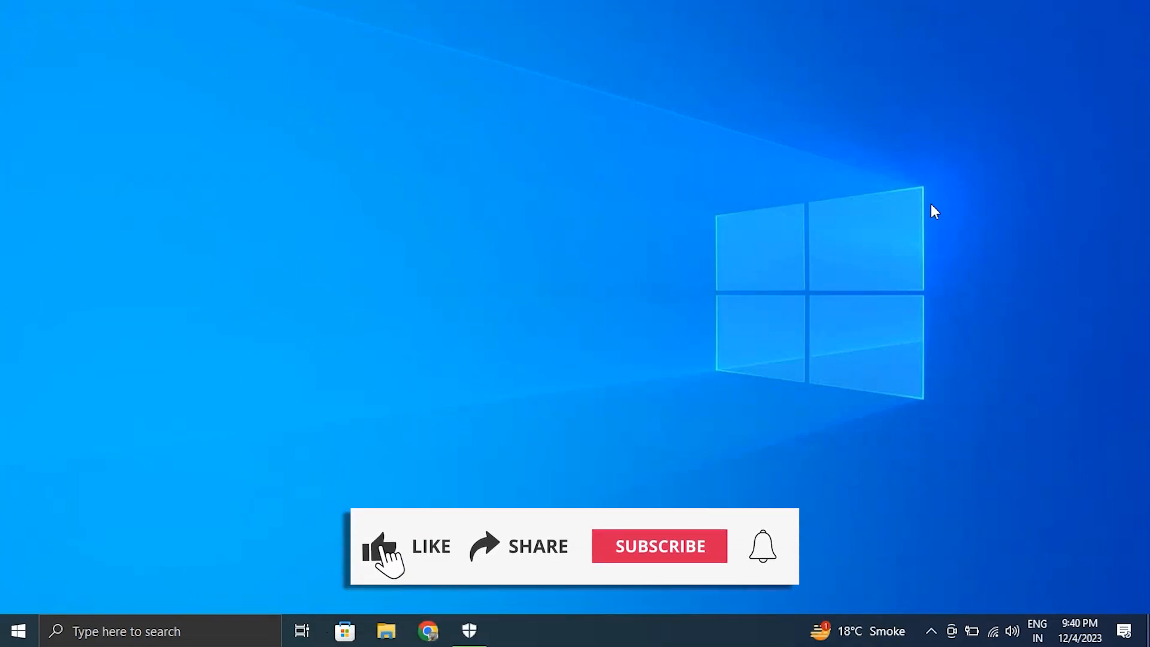
# Step: Close the remaining File Explorer window, leaving the empty desktop
pyautogui.click(381, 547)
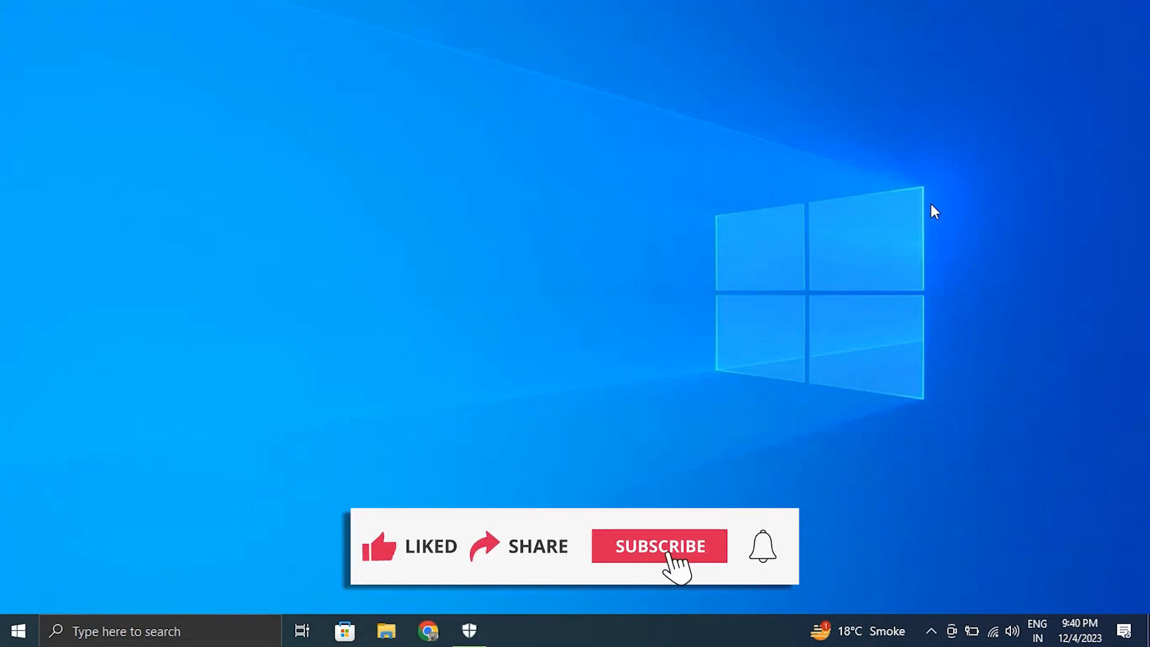
pyautogui.click(659, 547)
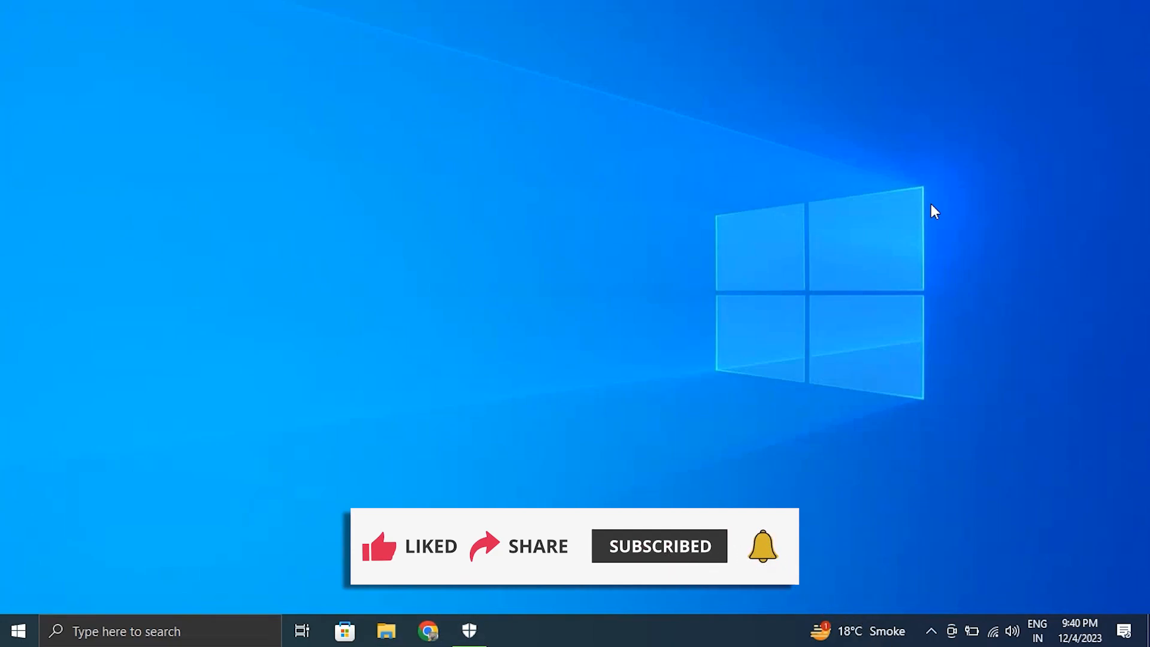